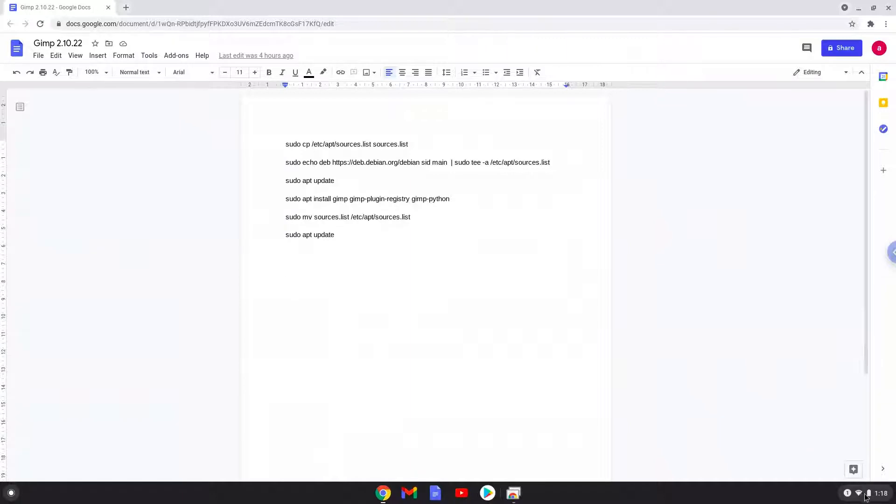
# Reach the Linux (Beta) page in ChromeOS Settings from the status tray.
pyautogui.click(865, 493)
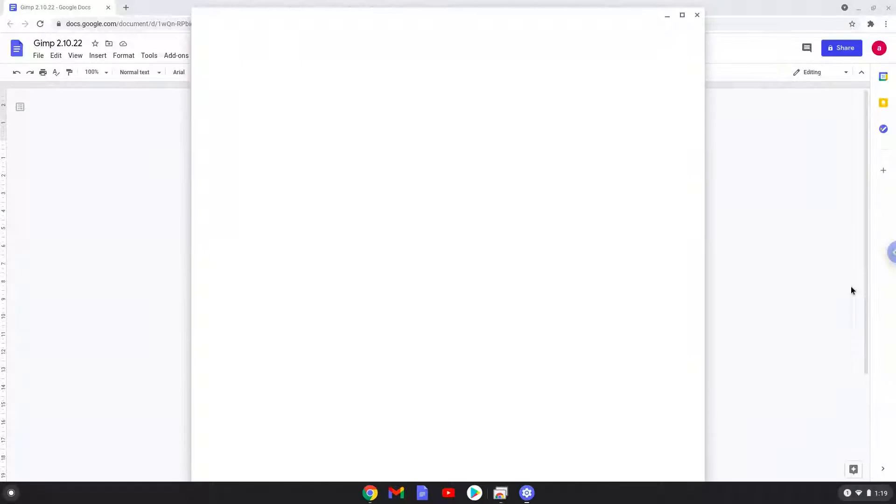
pyautogui.click(526, 493)
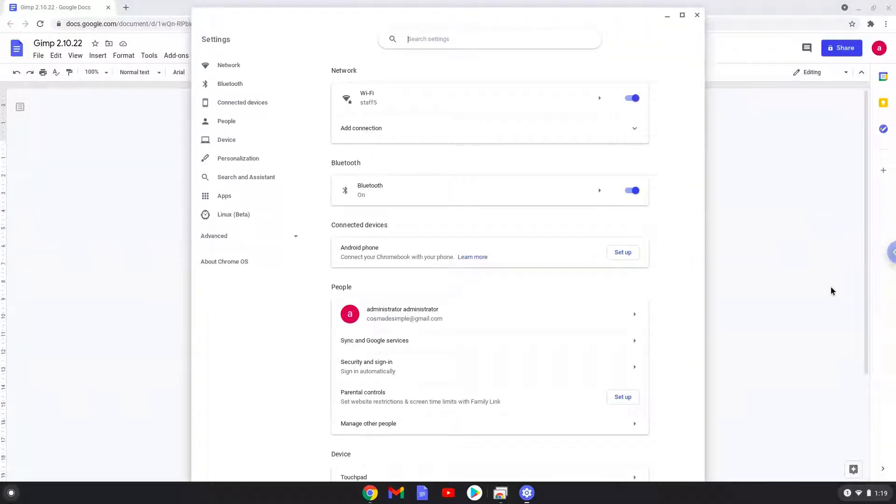
pyautogui.moveTo(318, 223)
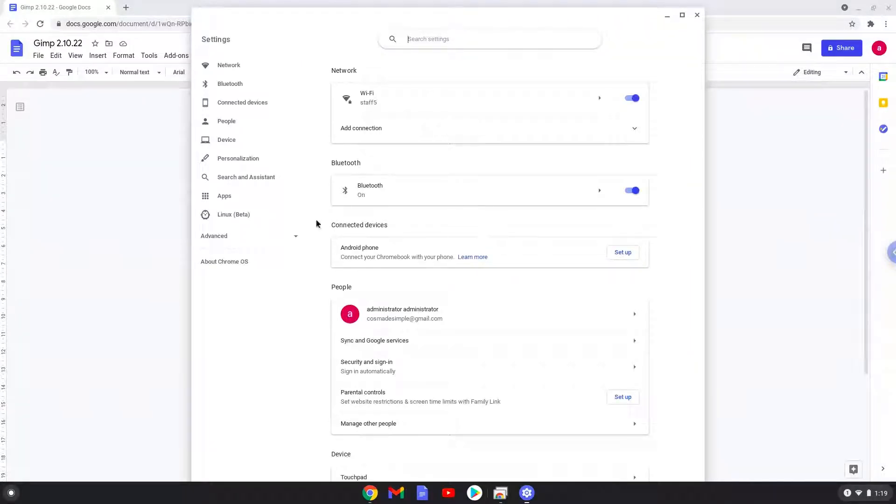
pyautogui.click(233, 214)
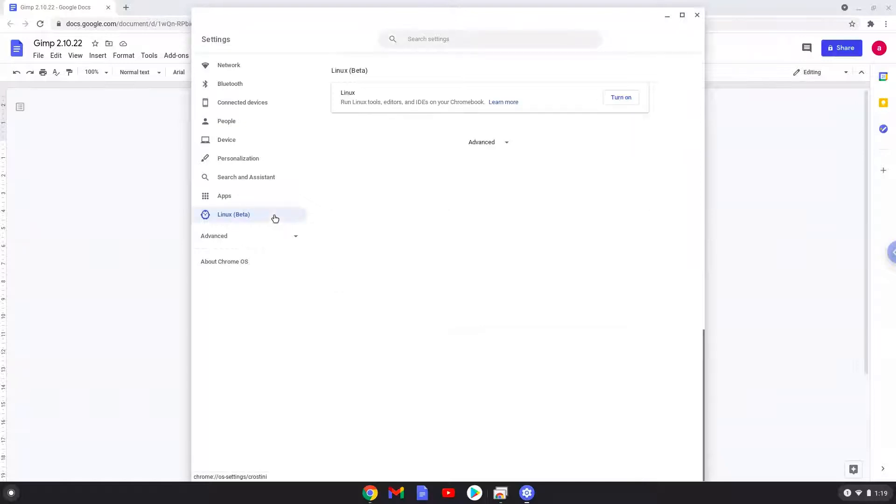
pyautogui.moveTo(524, 135)
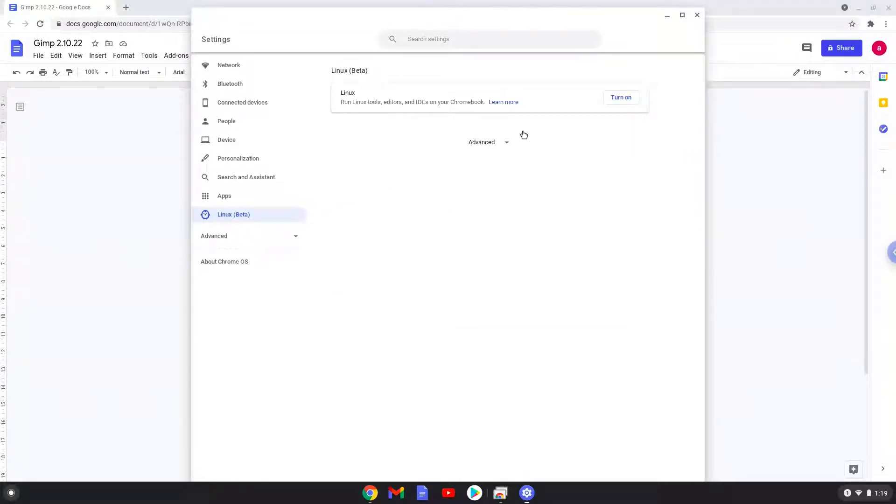
# Turn on Linux and install it with the default username and recommended disk size.
pyautogui.click(620, 97)
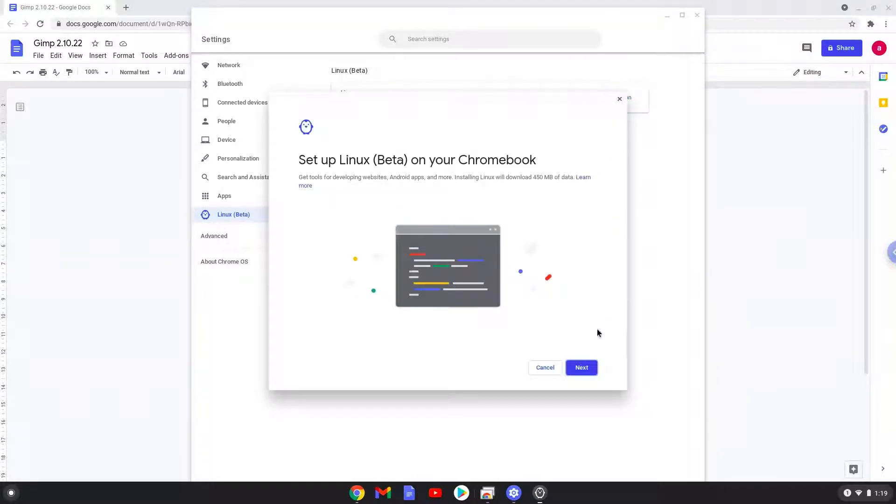
pyautogui.click(581, 368)
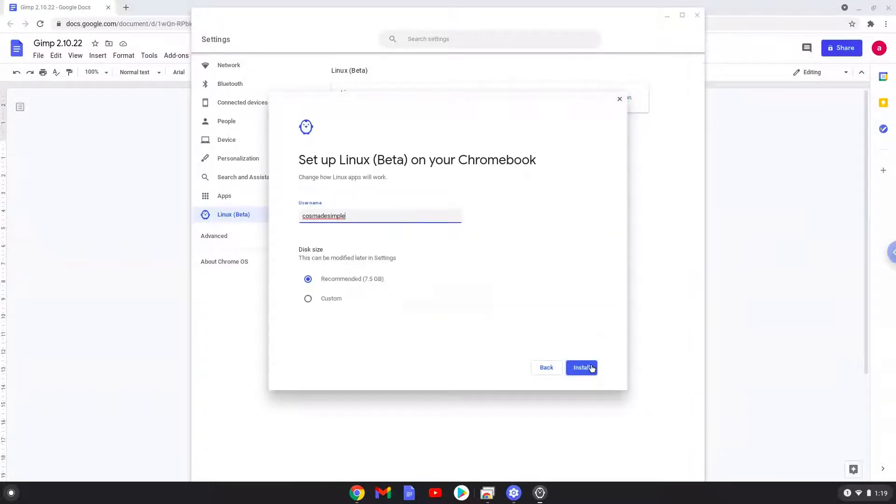
pyautogui.click(582, 367)
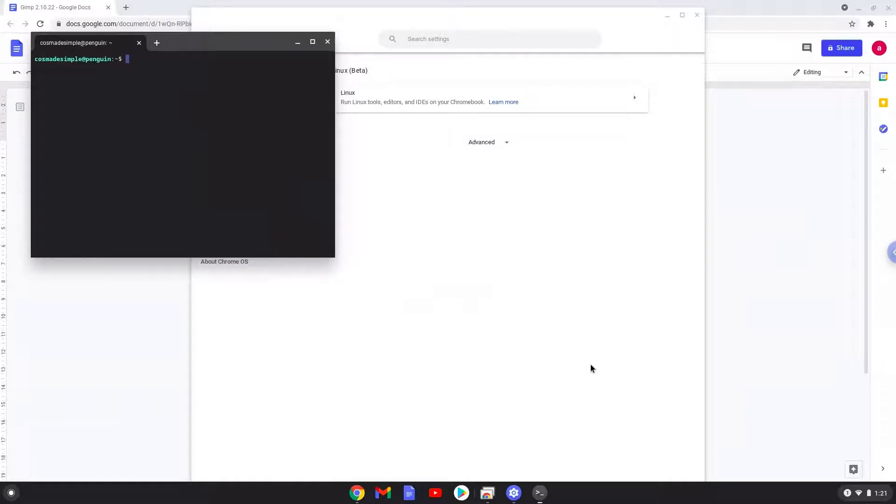
pyautogui.moveTo(420, 131)
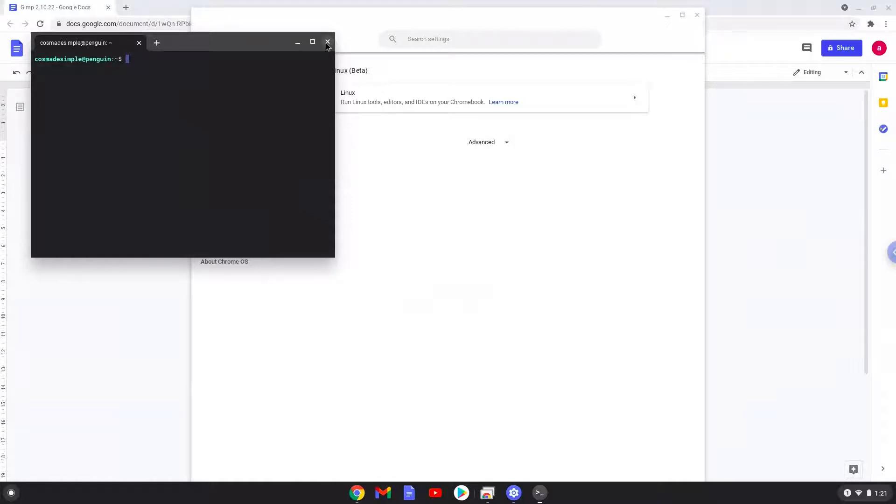
# Close the terminal and Settings windows, then copy the first command line from the notes.
pyautogui.click(328, 42)
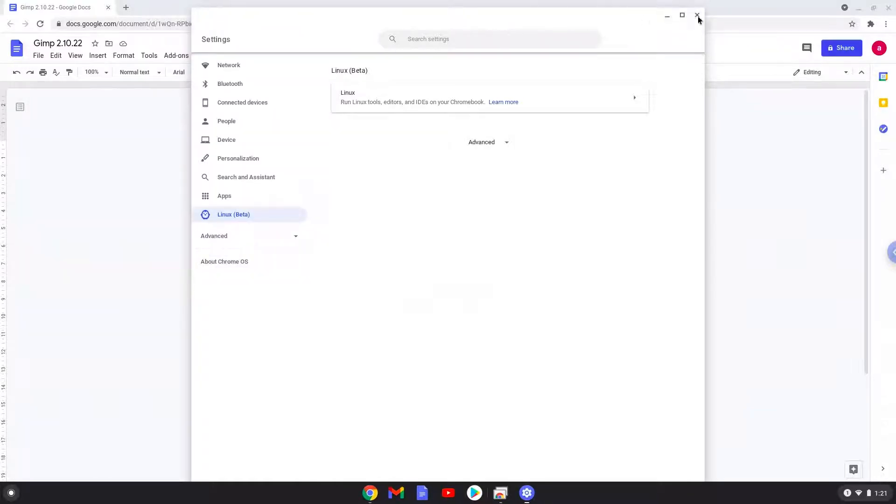
pyautogui.click(697, 15)
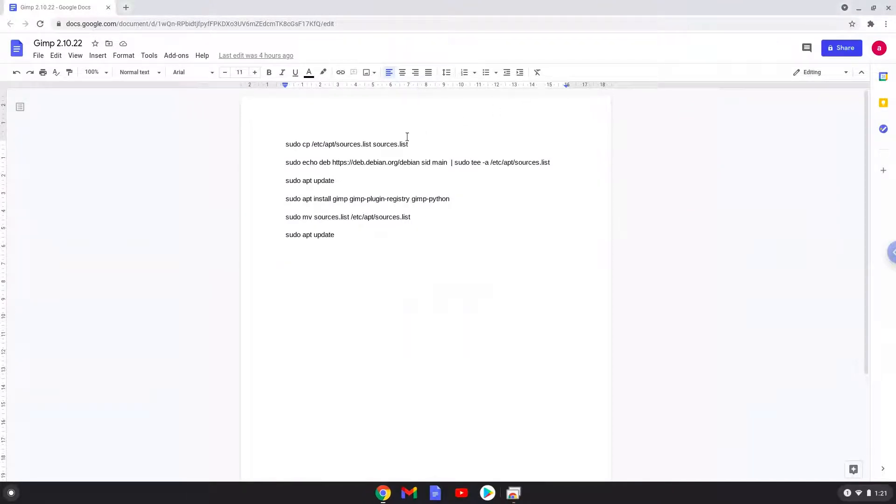
pyautogui.tripleClick(347, 144)
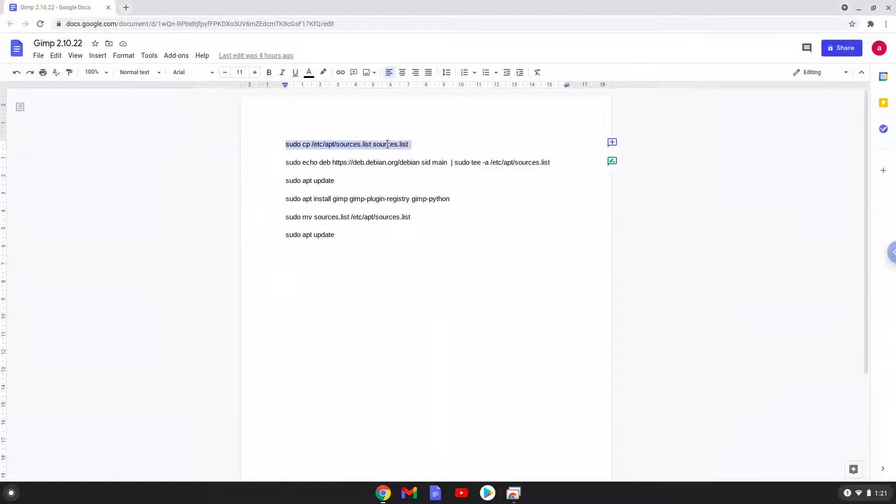
pyautogui.rightClick(386, 144)
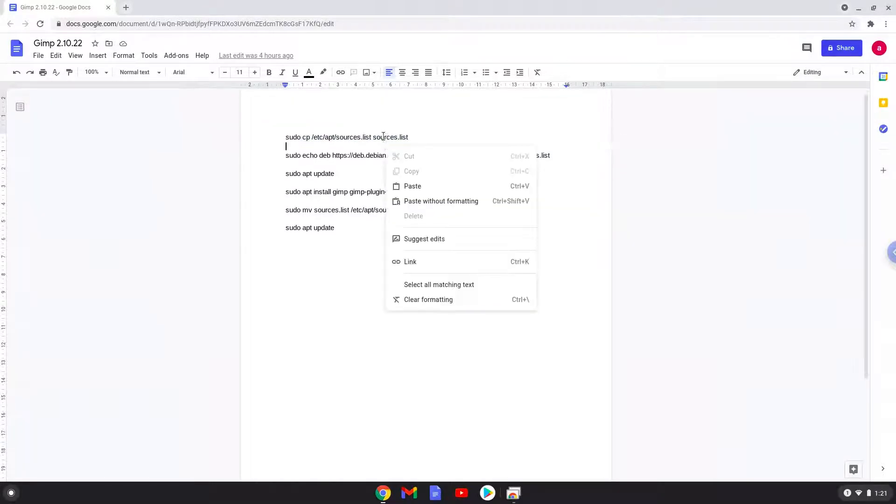
pyautogui.click(439, 285)
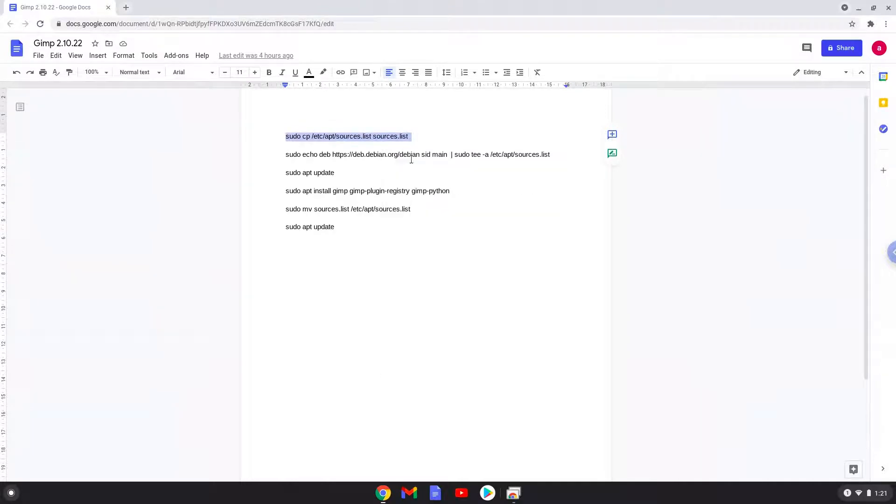
pyautogui.moveTo(23, 488)
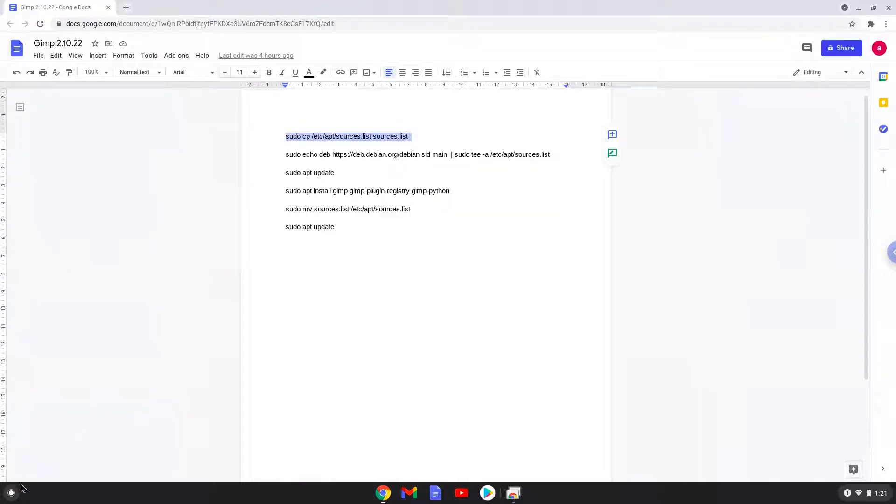
# Launch Terminal from the app launcher by searching 'terminal'.
pyautogui.click(11, 493)
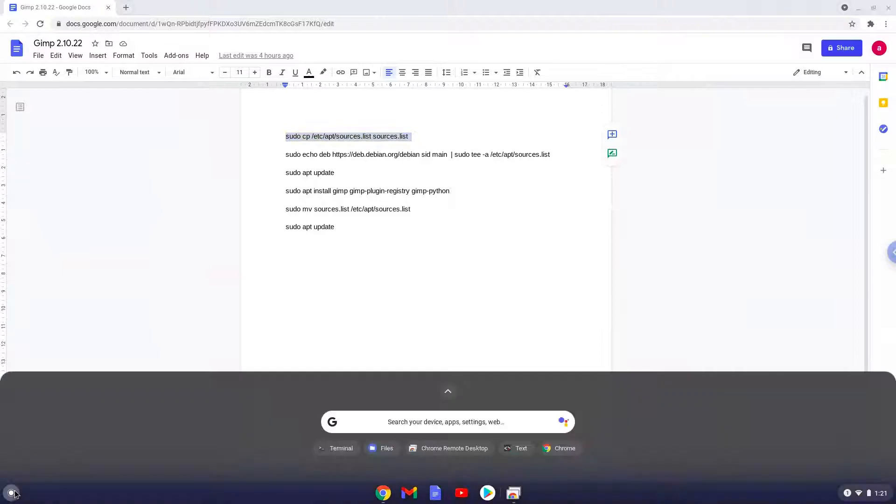
pyautogui.write('terminal')
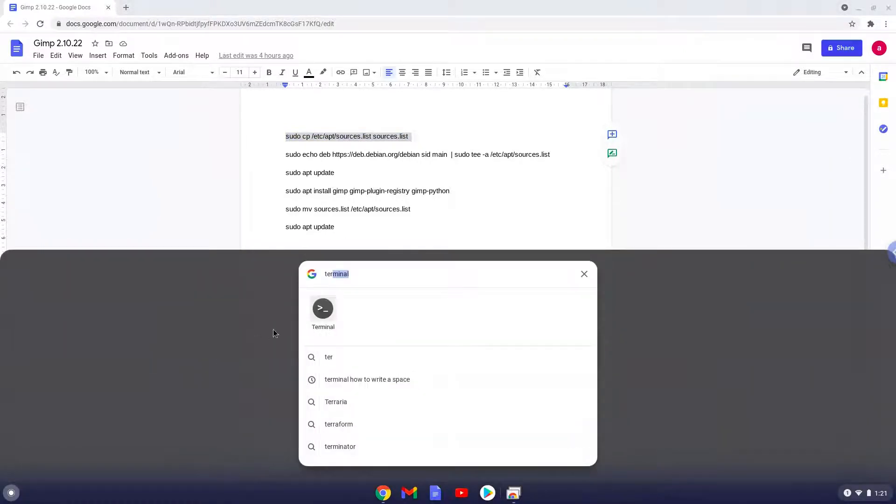
pyautogui.click(323, 308)
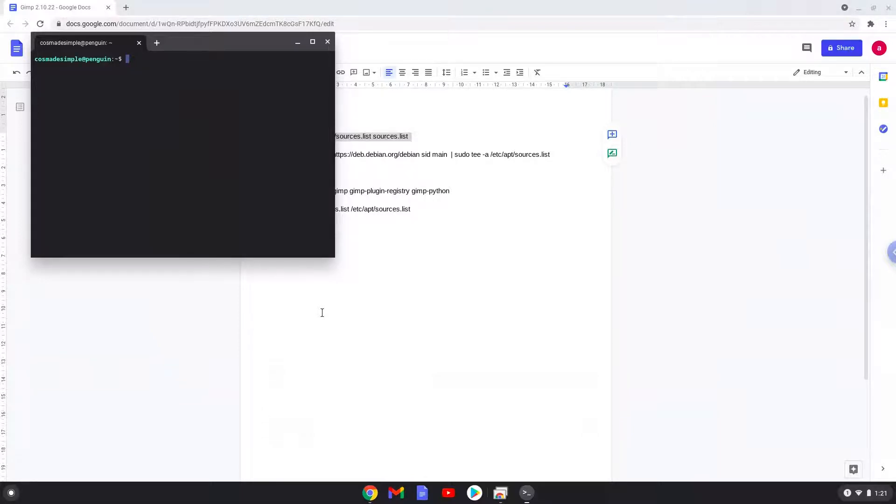
pyautogui.moveTo(266, 142)
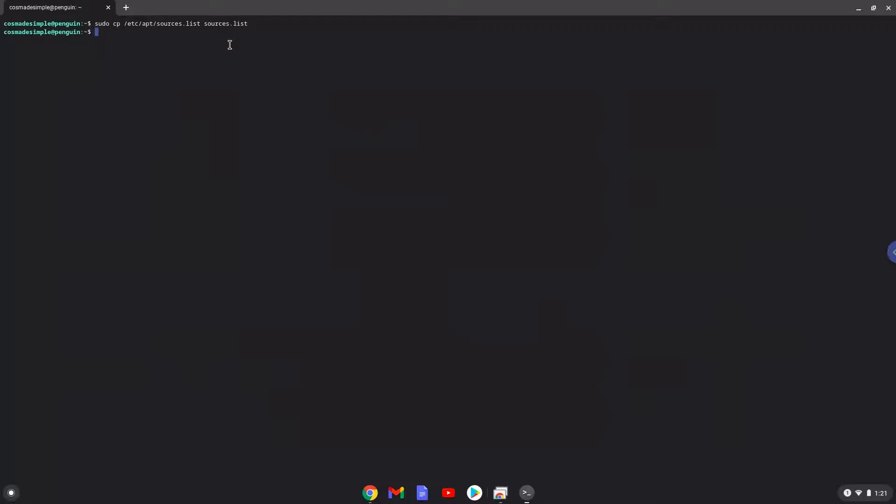
pyautogui.moveTo(299, 237)
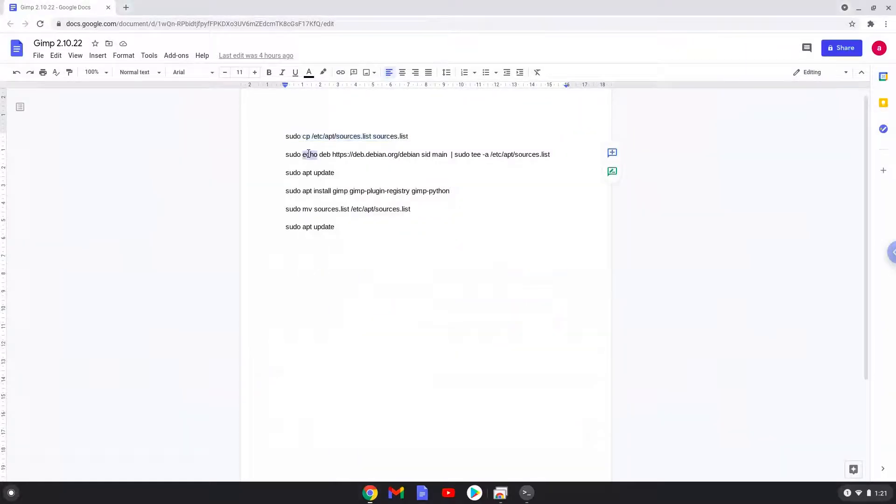
# Copy the echo Debian sid source command for the terminal, then copy the 'sudo apt update' line.
pyautogui.rightClick(309, 154)
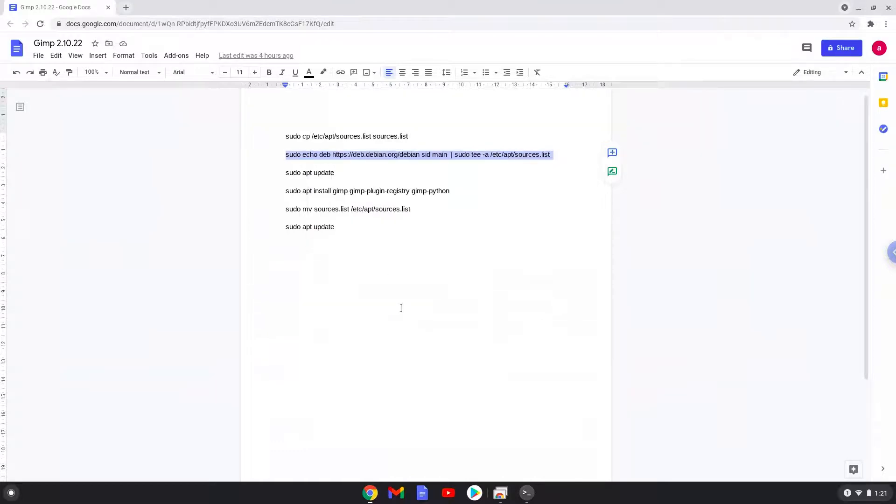
pyautogui.moveTo(526, 493)
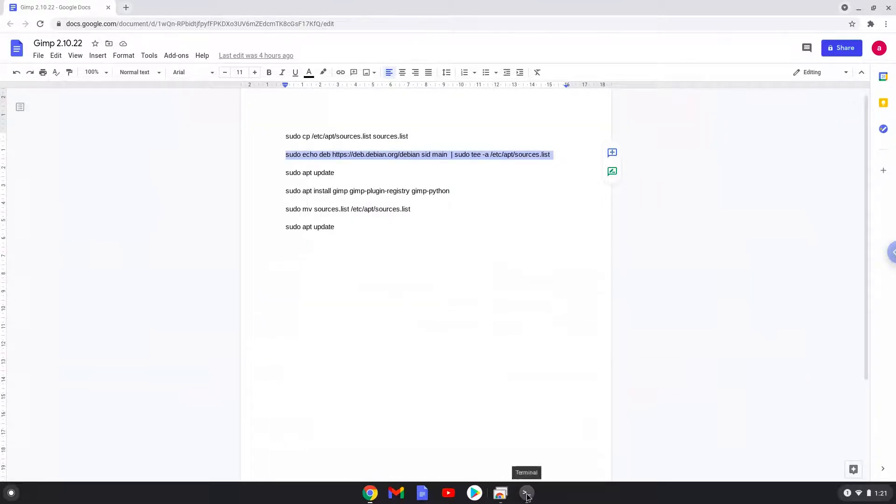
pyautogui.click(526, 493)
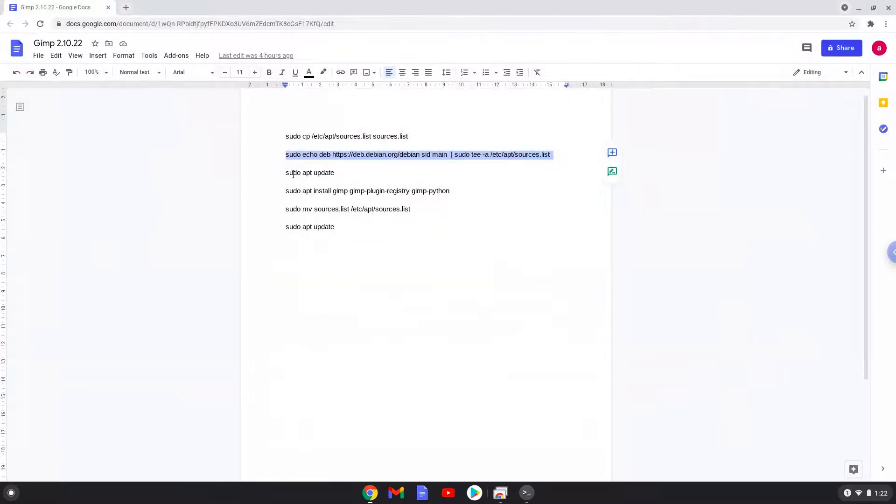
pyautogui.rightClick(292, 173)
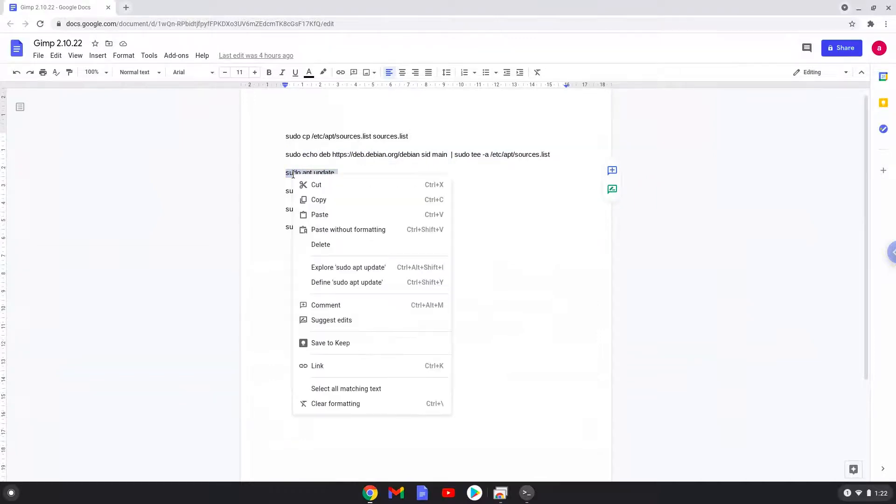
pyautogui.click(406, 301)
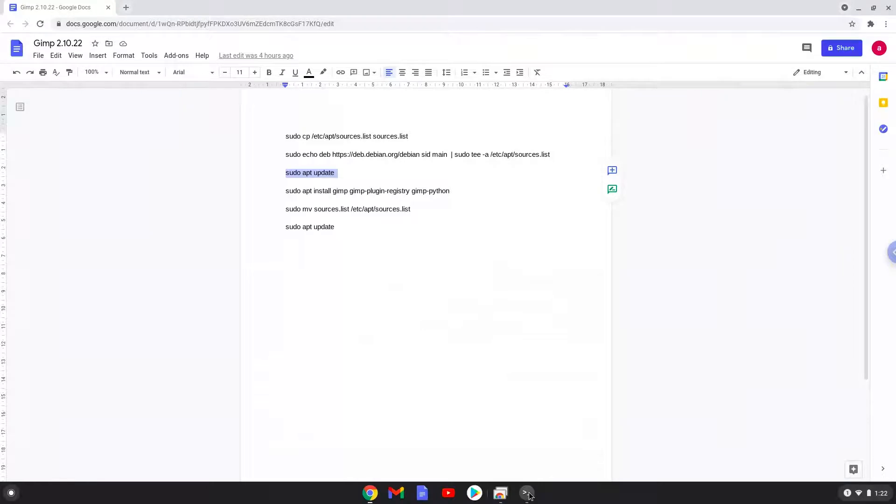
# Switch to the terminal to run the sid source and 'sudo apt update' commands.
pyautogui.click(526, 493)
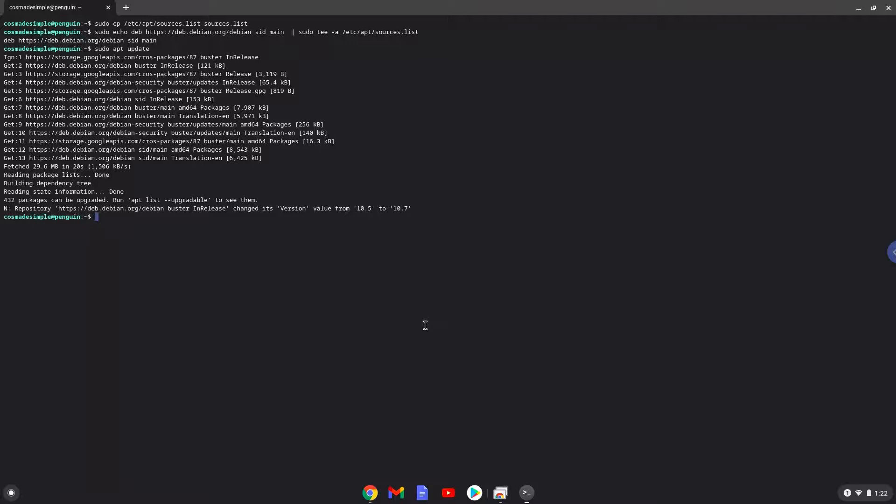
pyautogui.moveTo(370, 493)
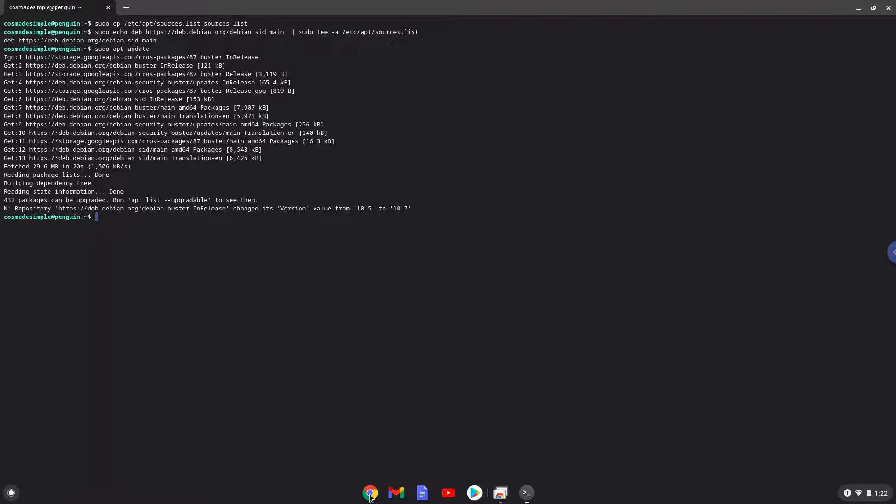
# Copy the 'sudo apt install gimp gimp-plugin-registry gimp-python' line from the notes.
pyautogui.click(370, 493)
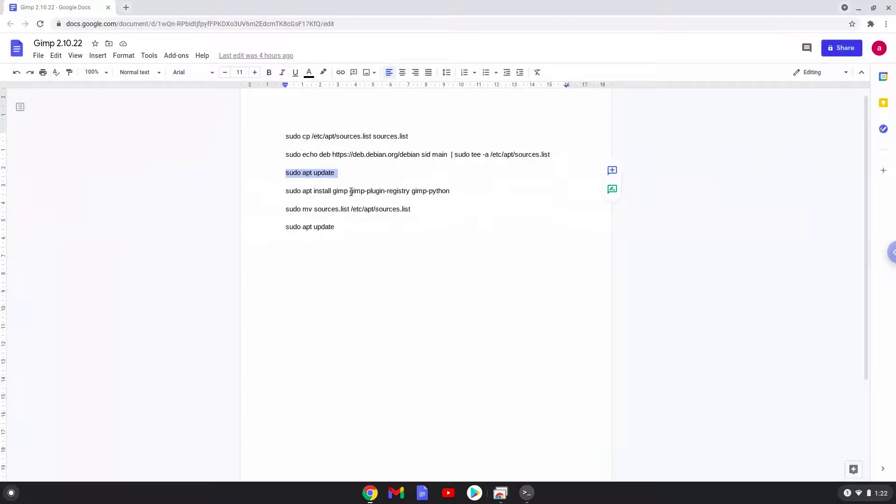
pyautogui.rightClick(352, 191)
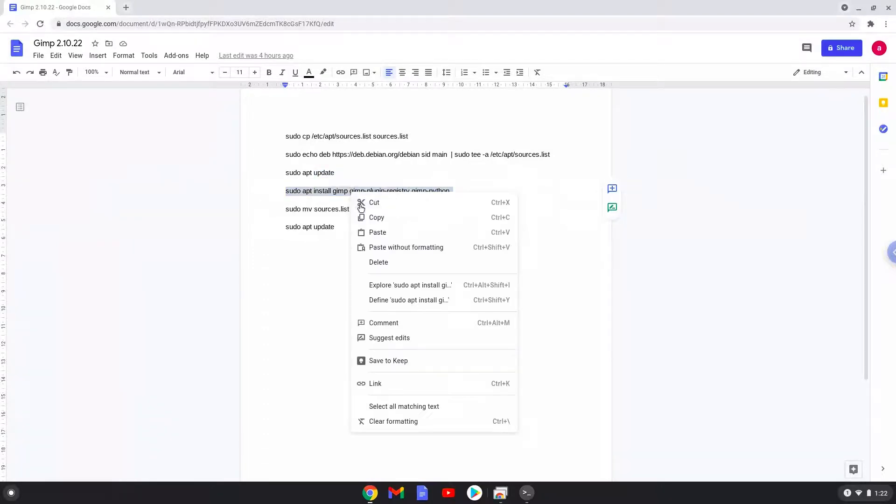
pyautogui.click(451, 354)
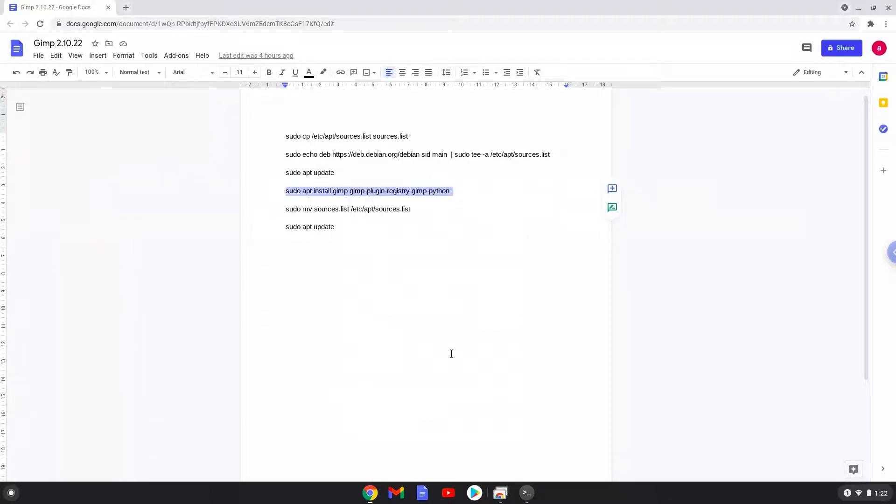
pyautogui.moveTo(526, 493)
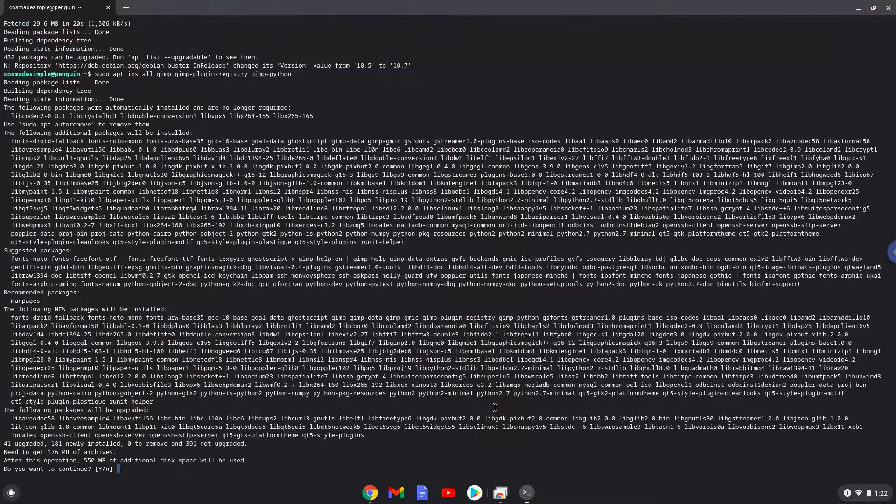
# Answer Y at the continue prompt so apt installs GIMP and its plugins.
pyautogui.write('Y')
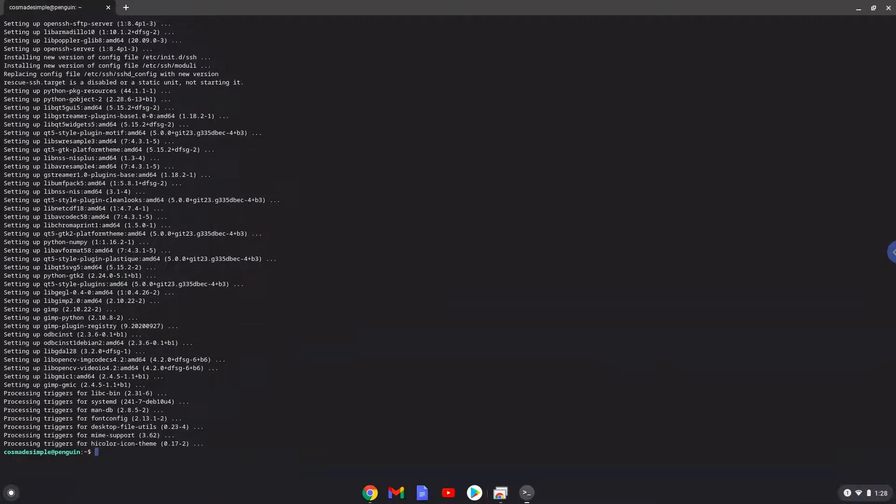
pyautogui.moveTo(453, 441)
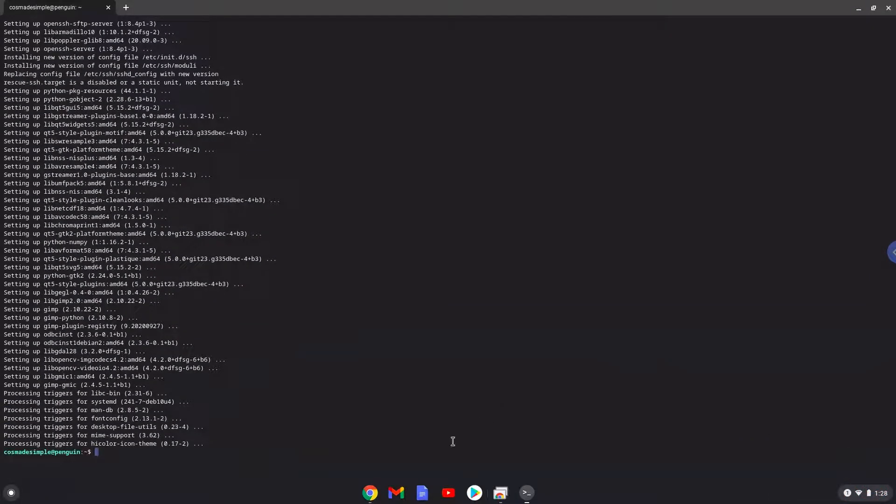
pyautogui.moveTo(369, 493)
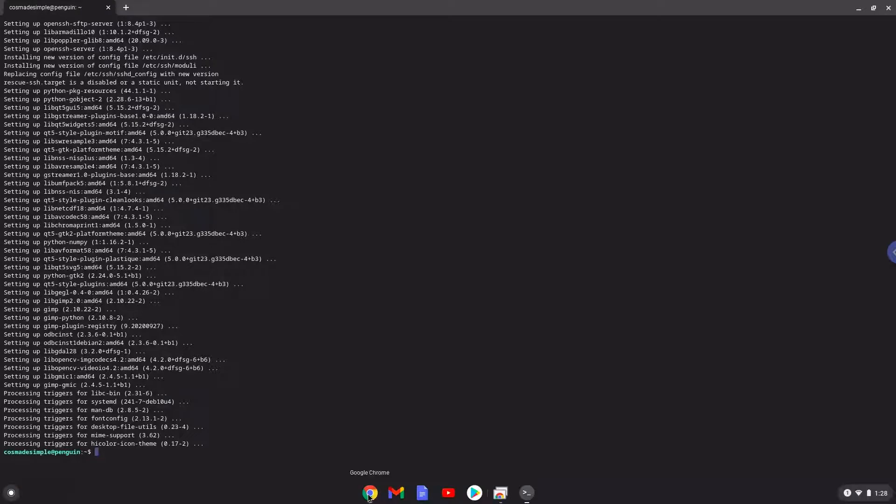
# Copy 'sudo mv sources.list /etc/apt/sources.list' from the notes and run it in the terminal.
pyautogui.click(370, 493)
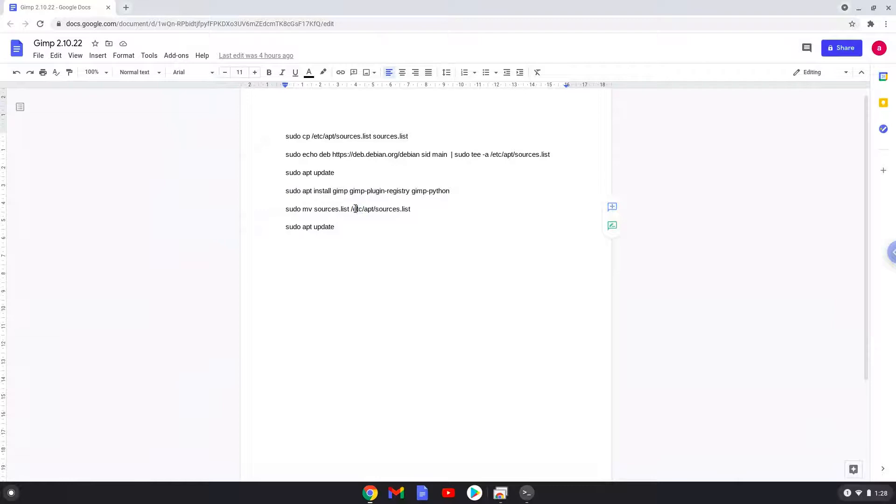
pyautogui.tripleClick(354, 208)
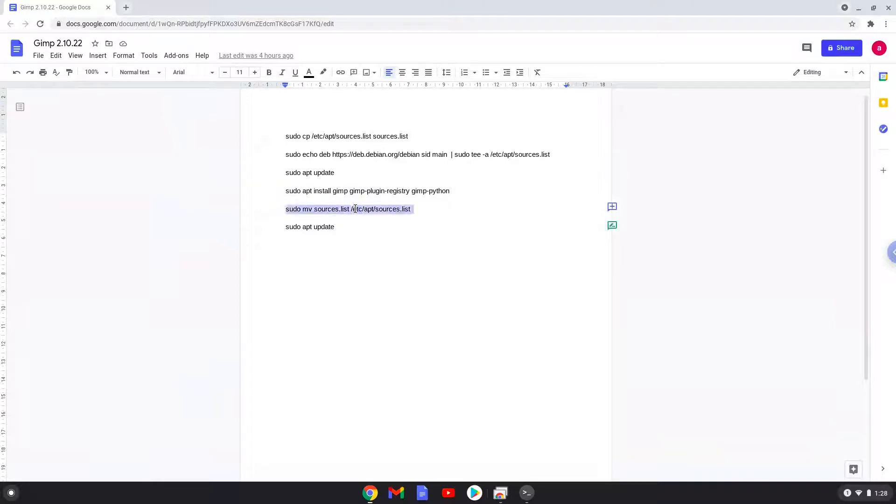
pyautogui.rightClick(354, 209)
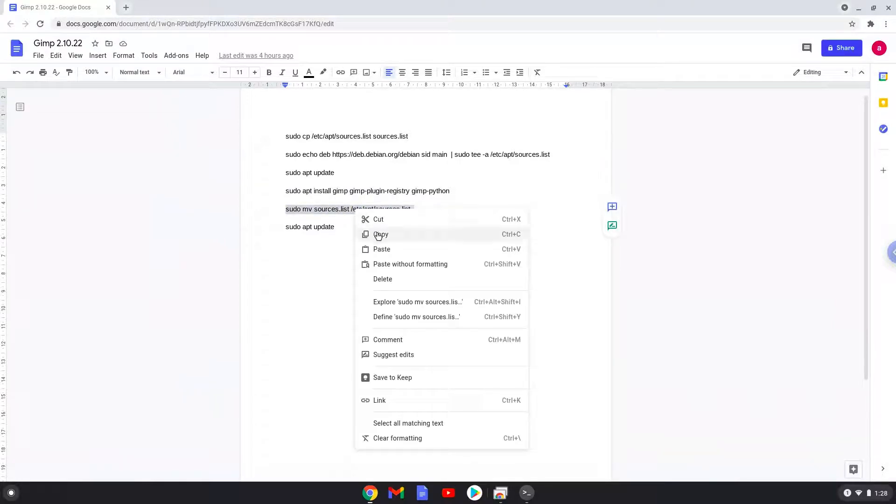
pyautogui.click(380, 235)
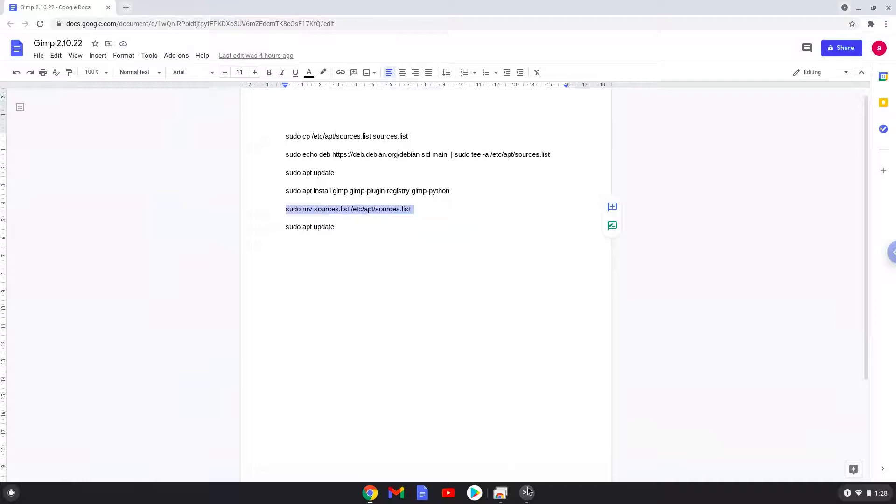
pyautogui.click(527, 493)
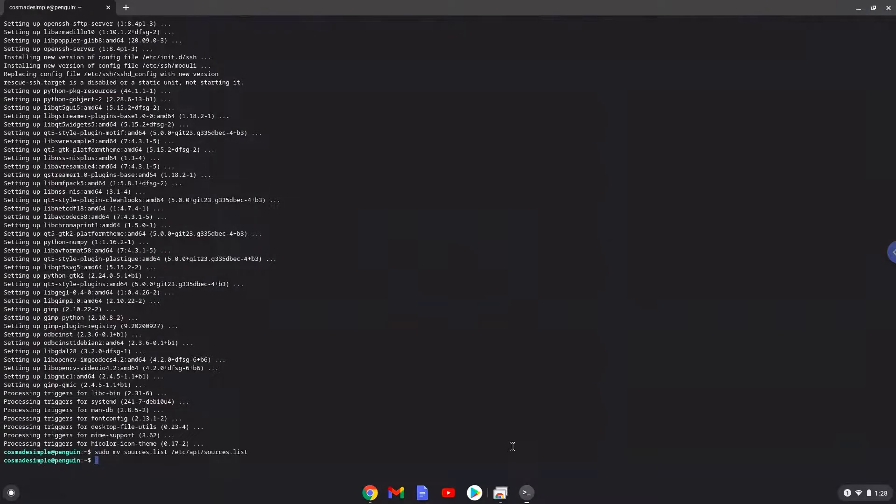
pyautogui.moveTo(414, 477)
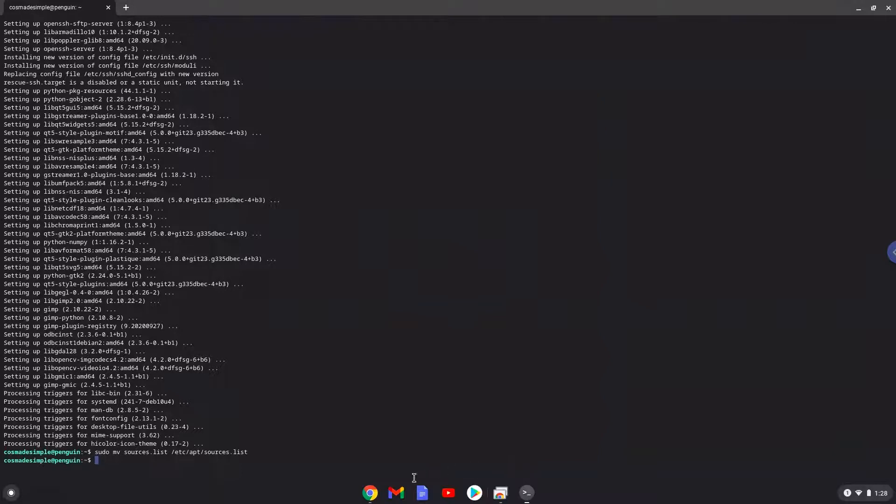
# Copy 'sudo apt update' from the notes and rerun it in the terminal.
pyautogui.click(370, 492)
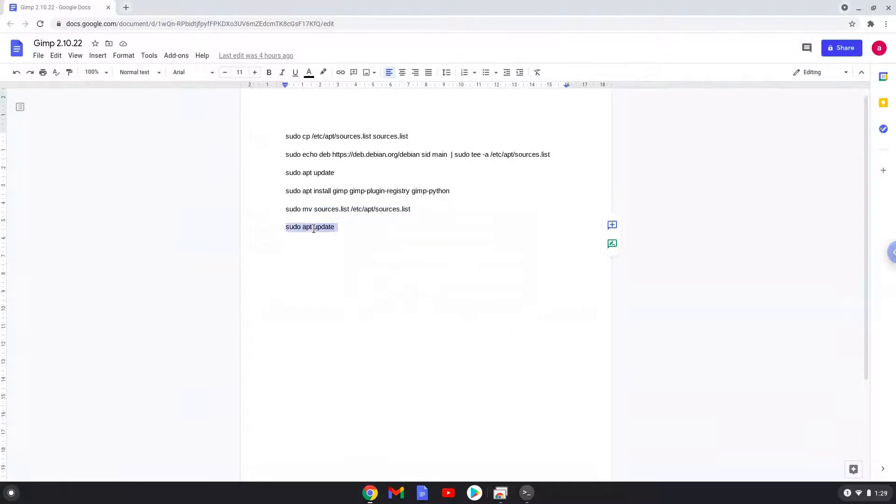
pyautogui.rightClick(316, 227)
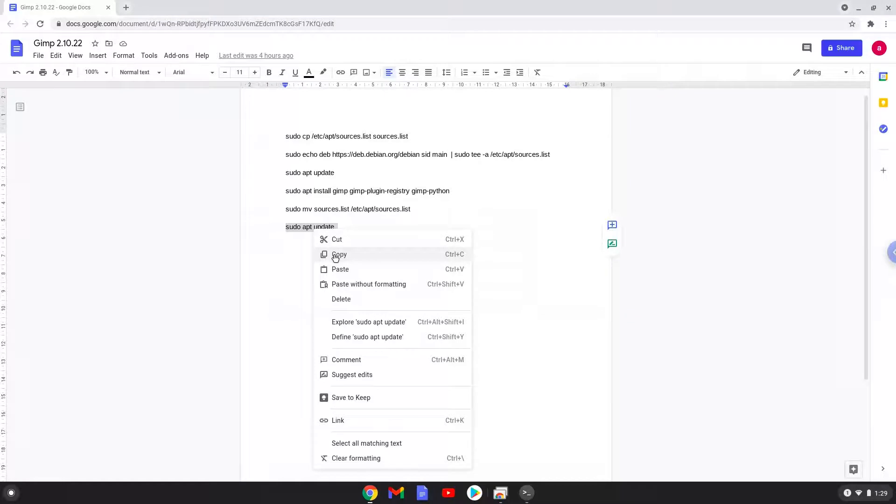
pyautogui.click(338, 254)
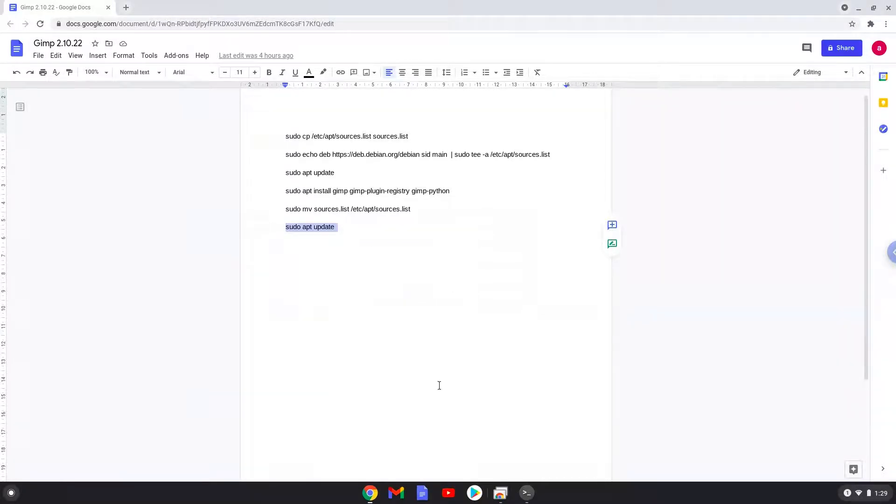
pyautogui.click(527, 493)
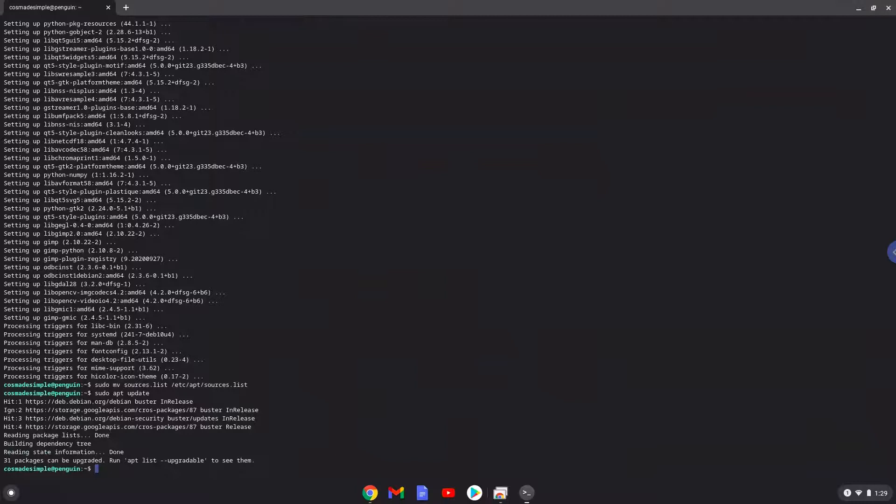
pyautogui.moveTo(870, 43)
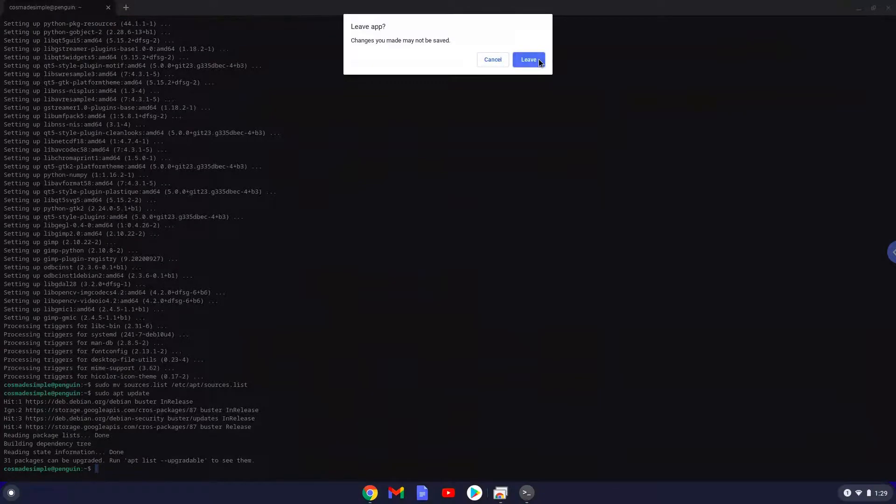
# Confirm closing the terminal and launch GIMP from the launcher's Linux apps folder.
pyautogui.click(528, 60)
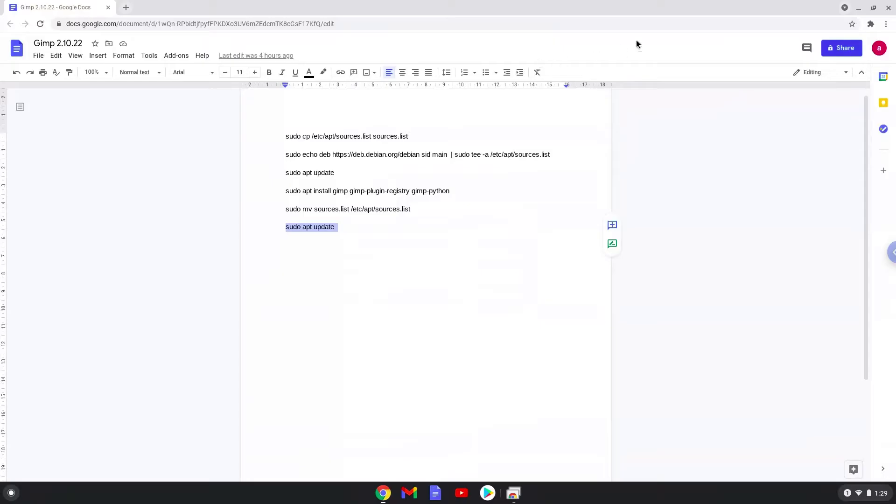
pyautogui.moveTo(889, 8)
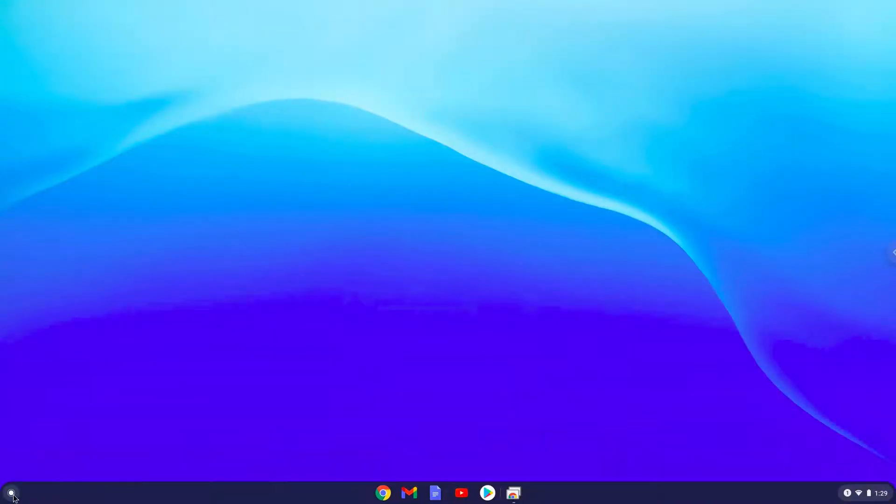
pyautogui.click(11, 493)
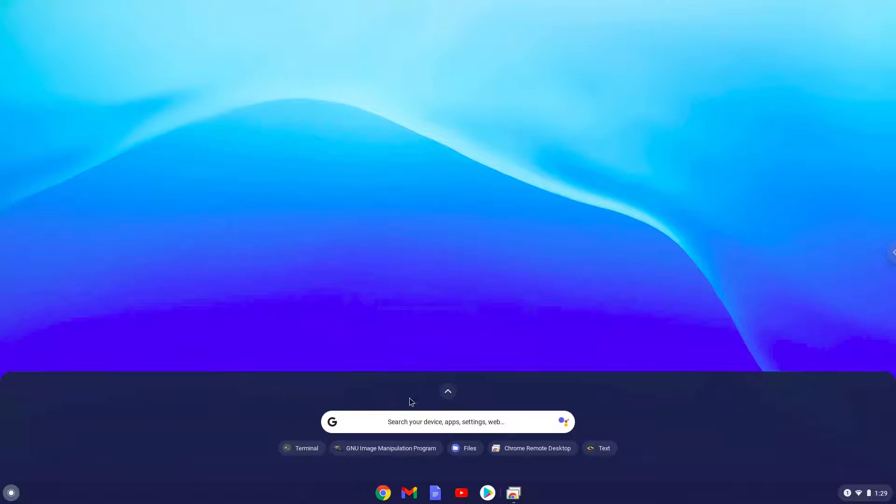
pyautogui.moveTo(447, 394)
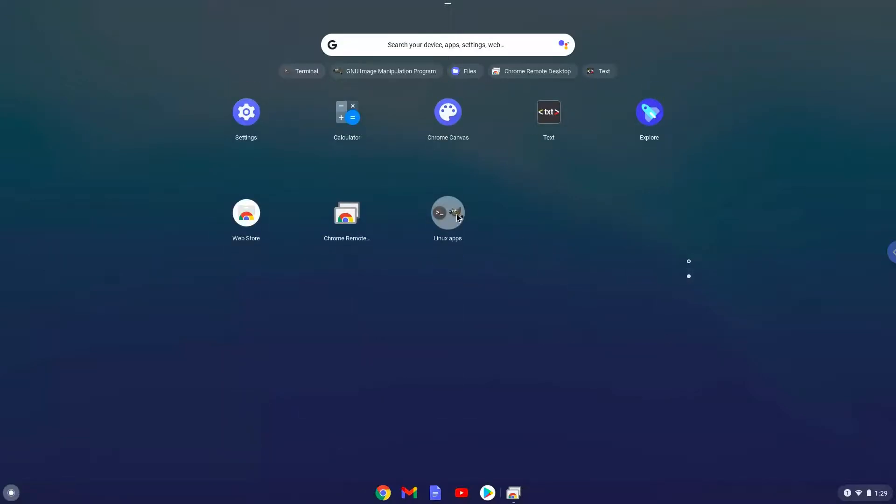
pyautogui.click(447, 213)
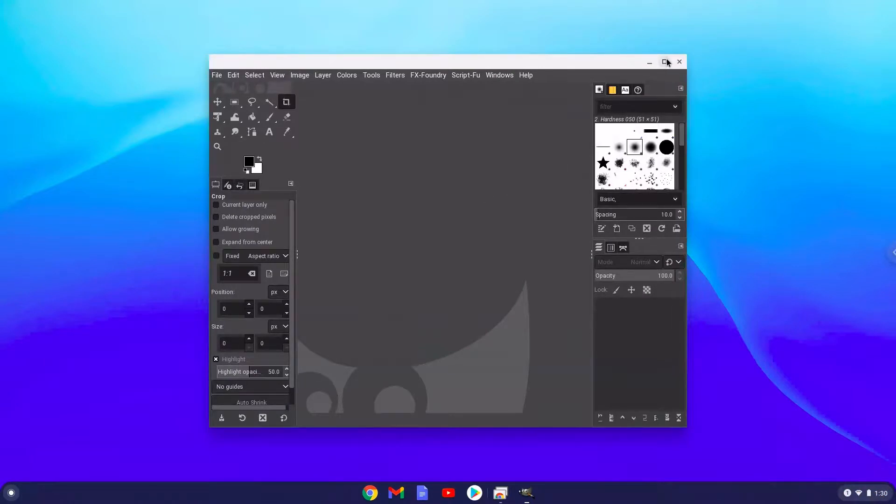
# Maximize GIMP and confirm version 2.10.22 in Help > About, then dismiss it.
pyautogui.click(666, 62)
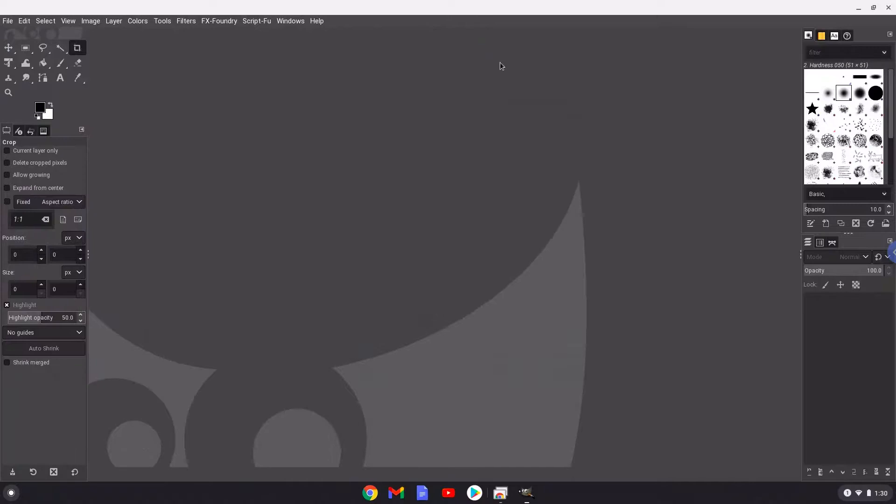
pyautogui.moveTo(319, 25)
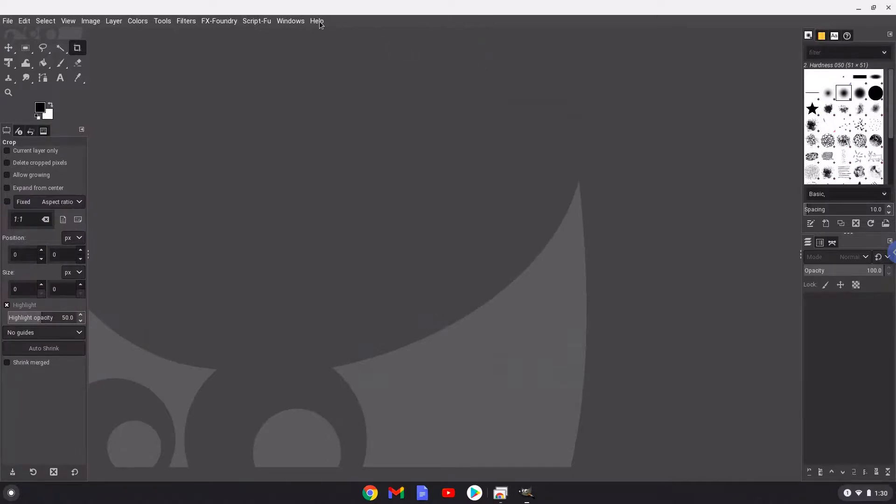
pyautogui.click(317, 20)
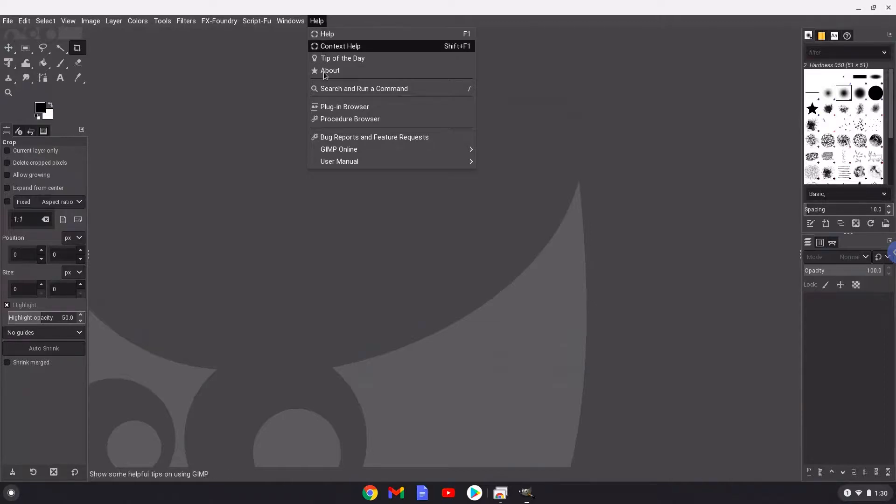
pyautogui.click(330, 70)
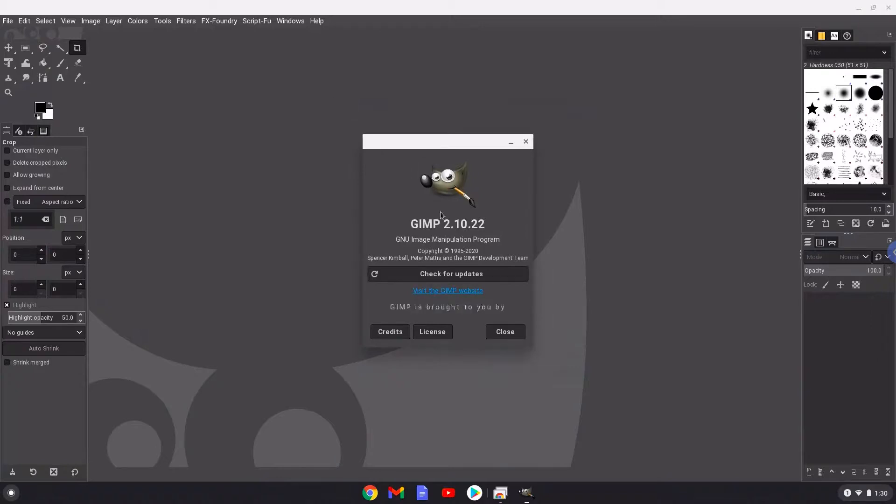
pyautogui.doubleClick(463, 224)
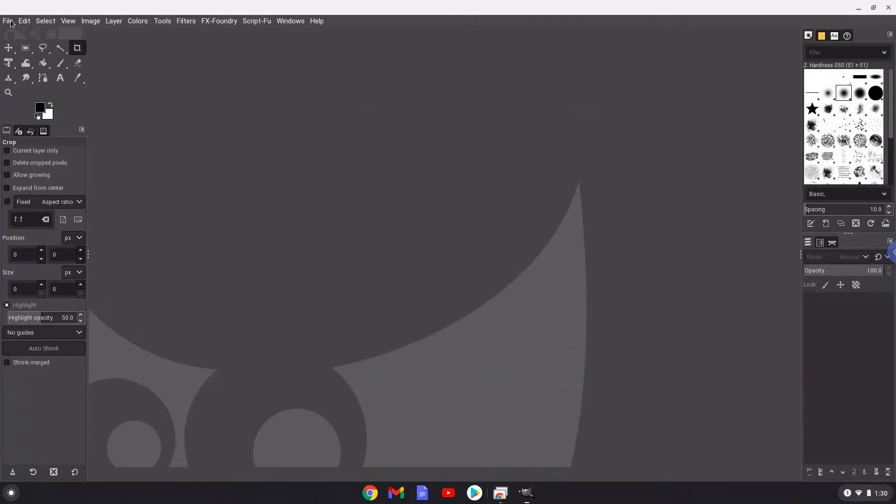
# Create a new default-size blank white image and show the FX-Foundry filters menu.
pyautogui.click(8, 20)
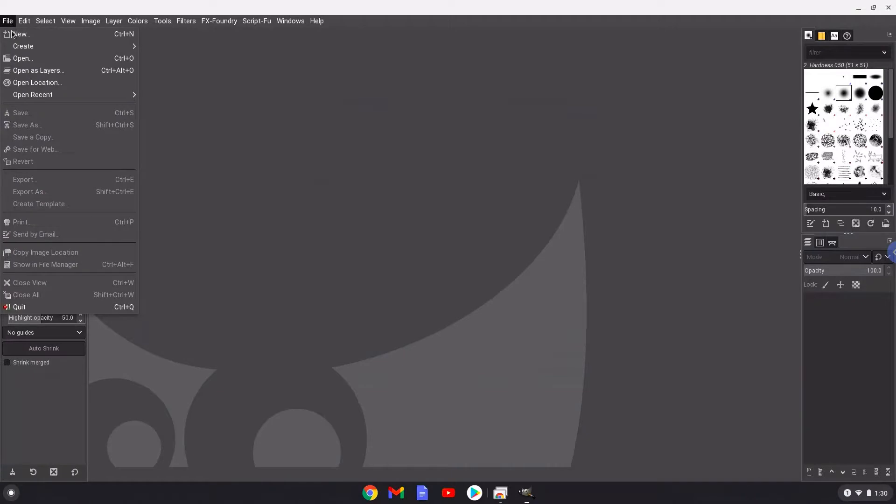
pyautogui.click(20, 34)
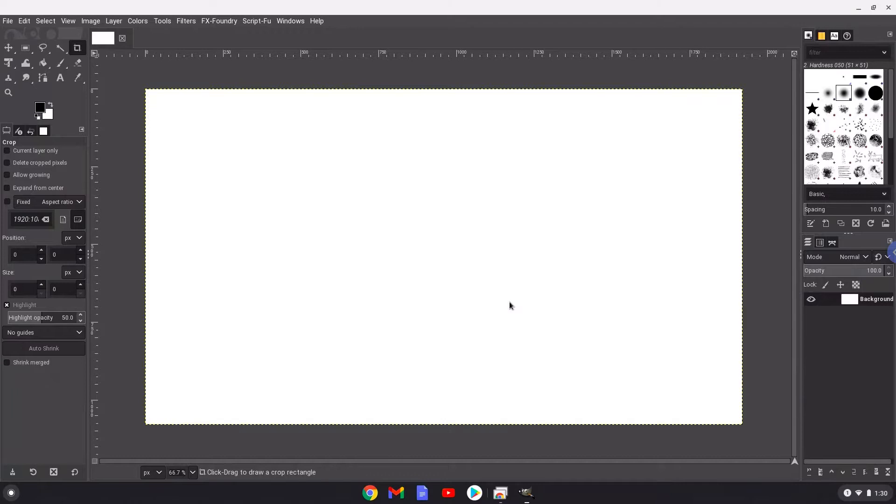
pyautogui.moveTo(260, 73)
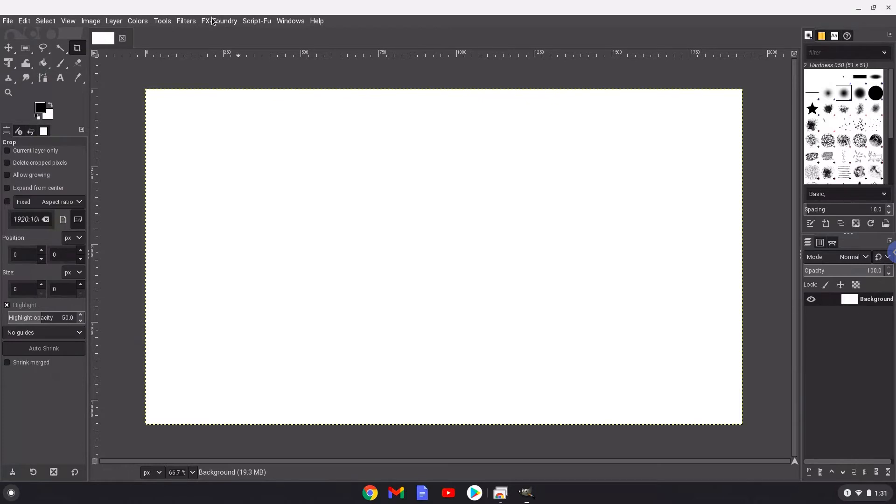
pyautogui.click(219, 21)
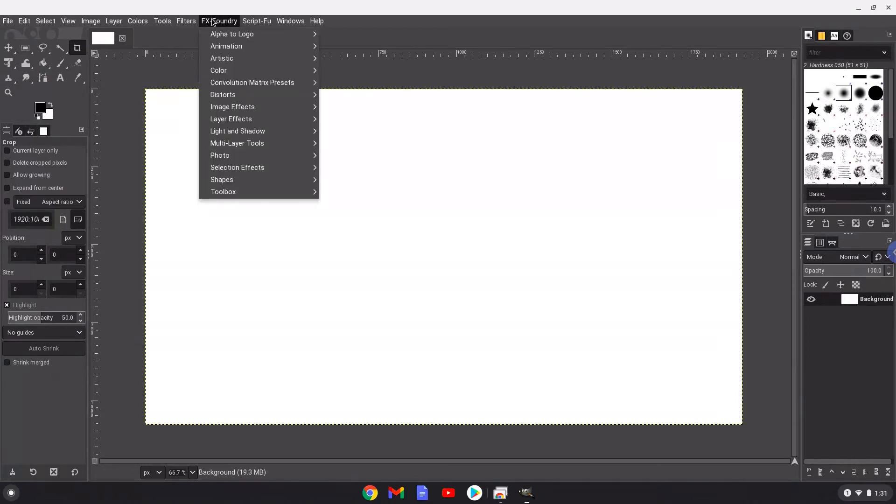
pyautogui.moveTo(231, 119)
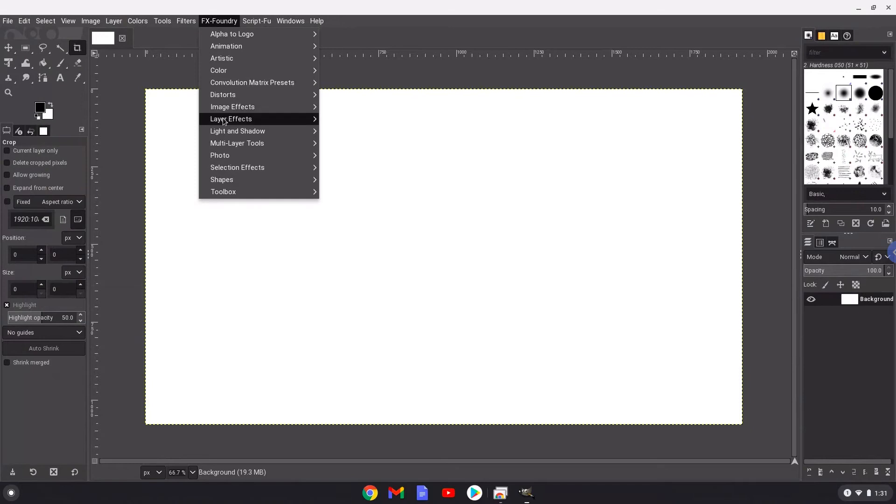